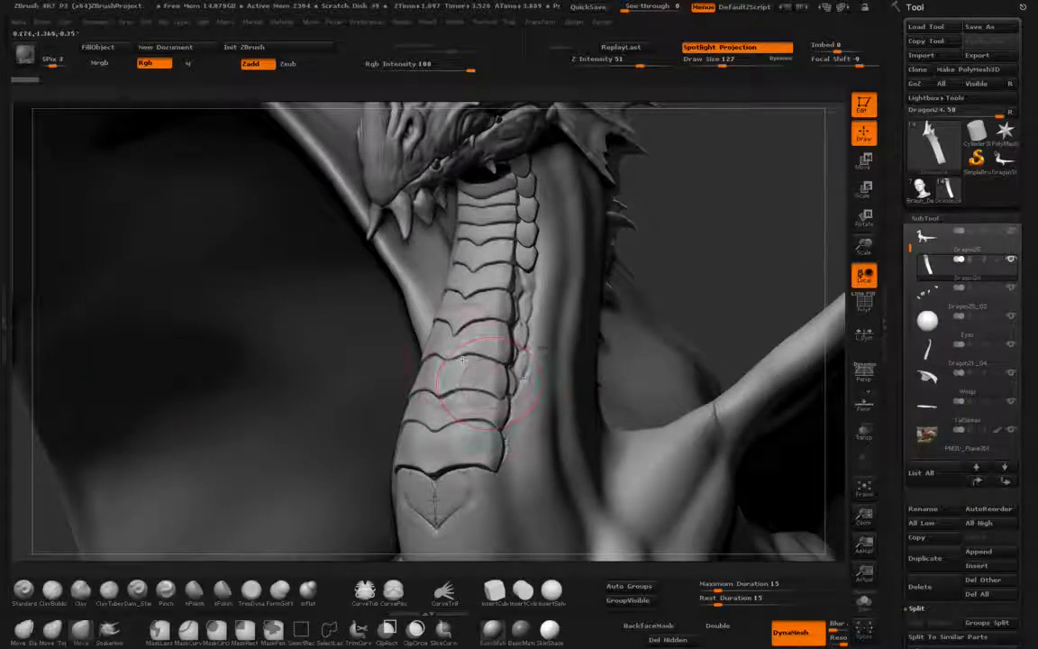
pyautogui.moveTo(640, 216)
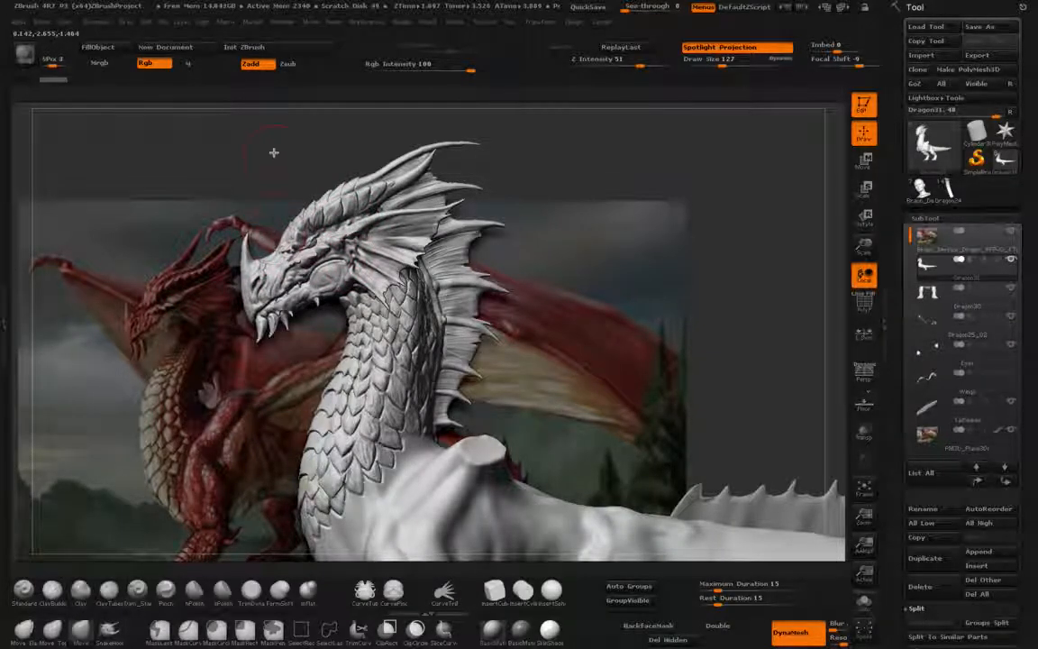
# Step: Open the Light menu to show the light placement sphere, intensity and ambient controls
pyautogui.click(202, 21)
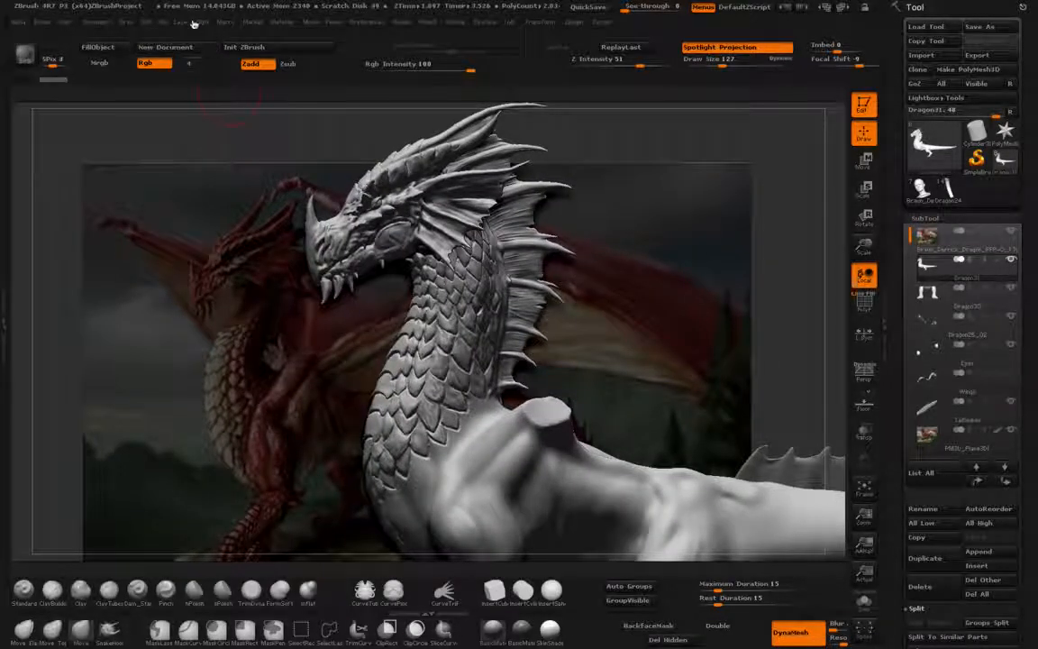
pyautogui.click(202, 22)
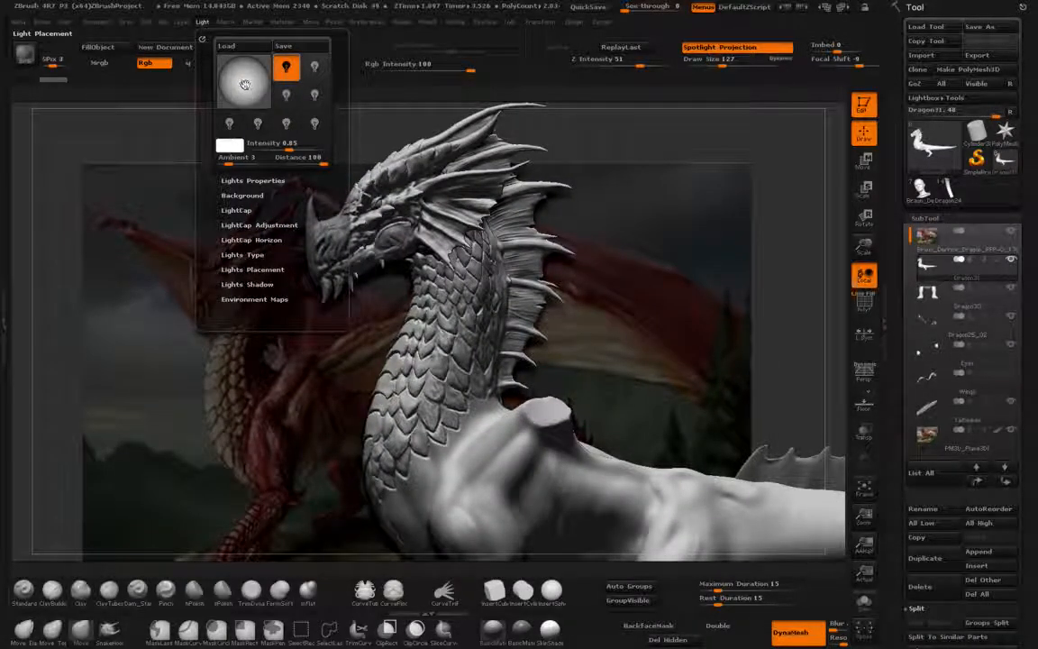